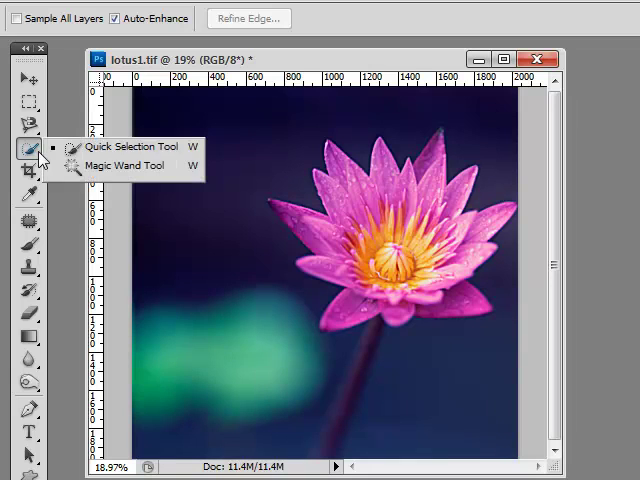
{"action": "mouse_move", "coordinate": [122, 165]}
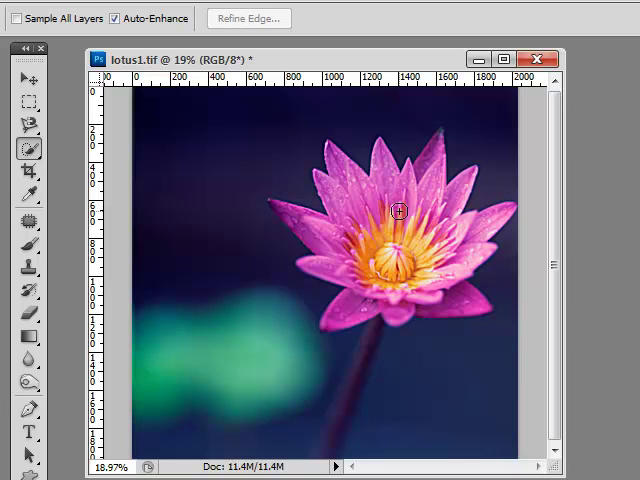
{"action": "mouse_move", "coordinate": [392, 277]}
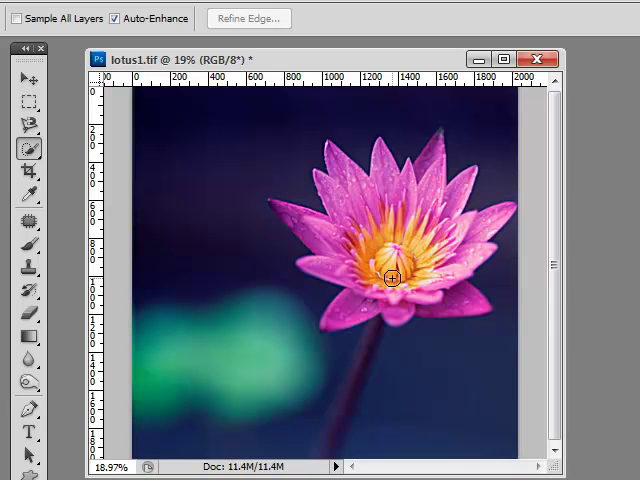
{"action": "mouse_move", "coordinate": [424, 238]}
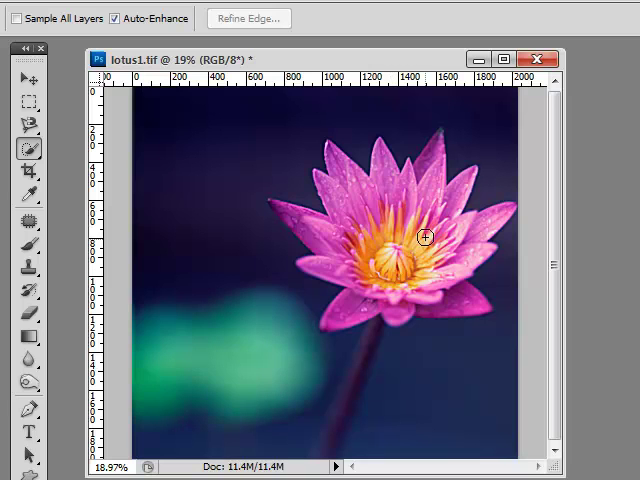
{"action": "mouse_move", "coordinate": [391, 192]}
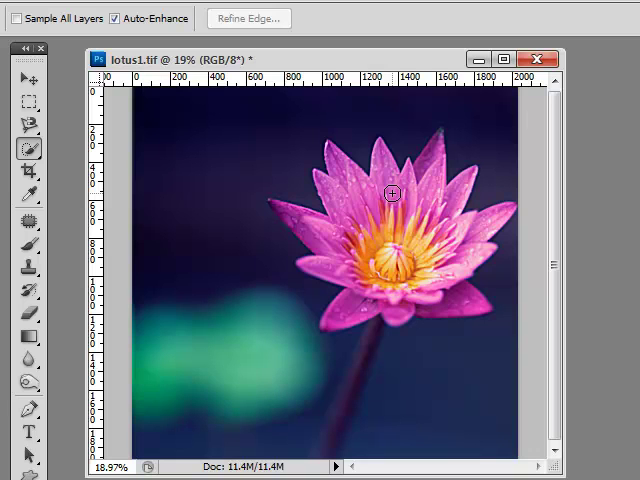
{"action": "mouse_move", "coordinate": [352, 187]}
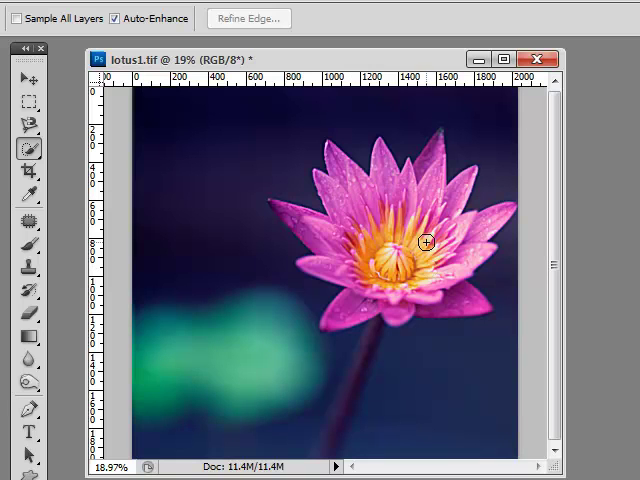
{"action": "mouse_move", "coordinate": [417, 240]}
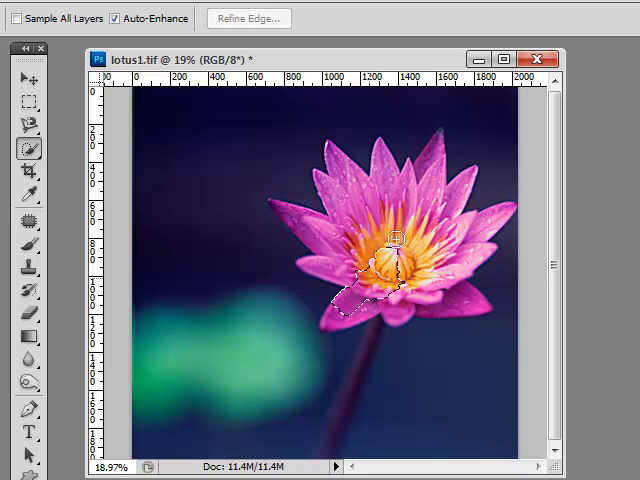
Quick-select the pink lotus flower starting from its centre so all petals are enclosed.
{"action": "left_click_drag", "start_coordinate": [388, 240], "coordinate": [408, 235]}
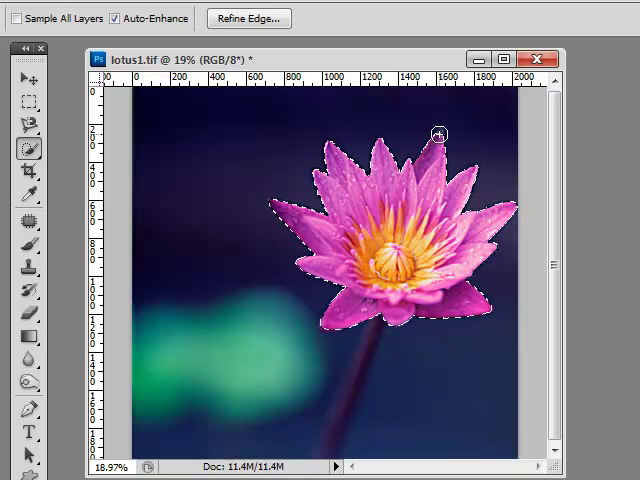
{"action": "mouse_move", "coordinate": [410, 220]}
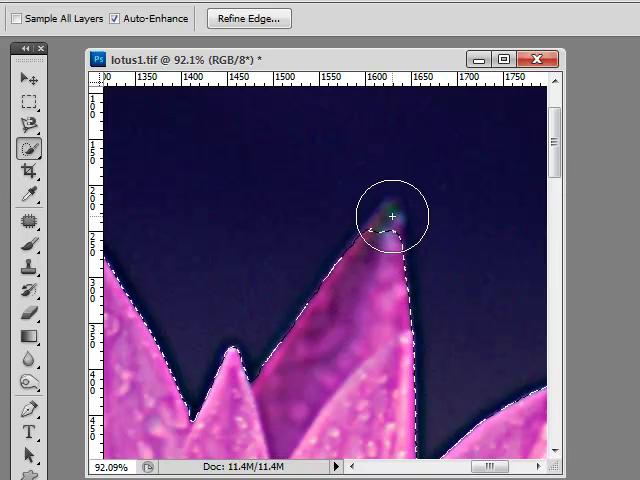
Touch up the Quick Selection edge around the tip of the tallest petal.
{"action": "left_click_drag", "start_coordinate": [380, 215], "coordinate": [390, 218]}
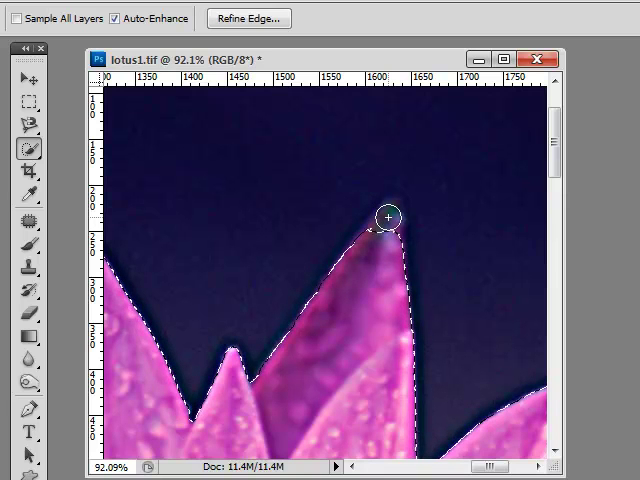
{"action": "left_click", "coordinate": [386, 216]}
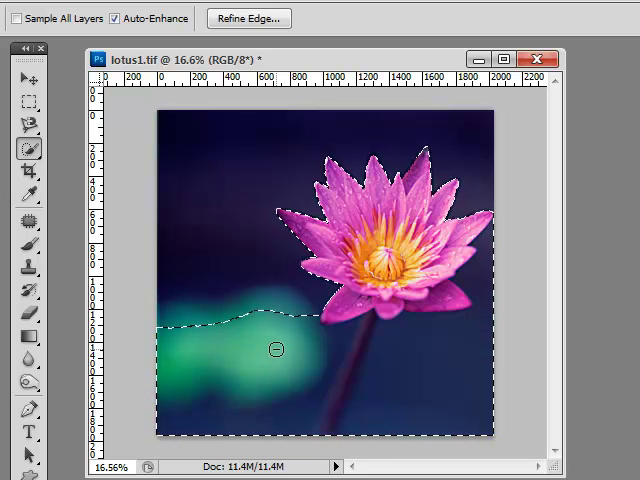
{"action": "mouse_move", "coordinate": [400, 403]}
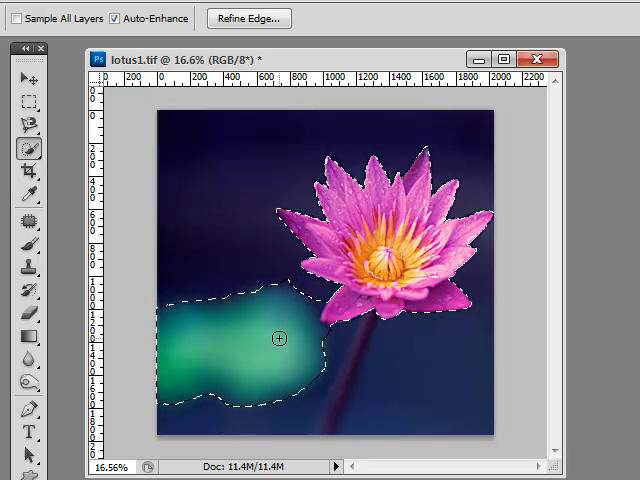
{"action": "mouse_move", "coordinate": [357, 328]}
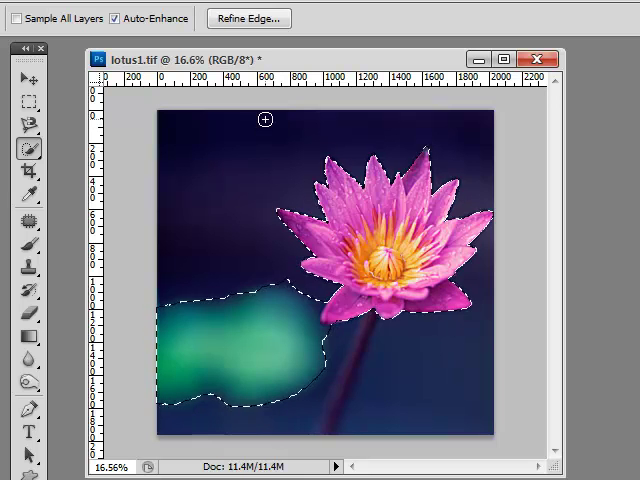
{"action": "left_click", "coordinate": [256, 19]}
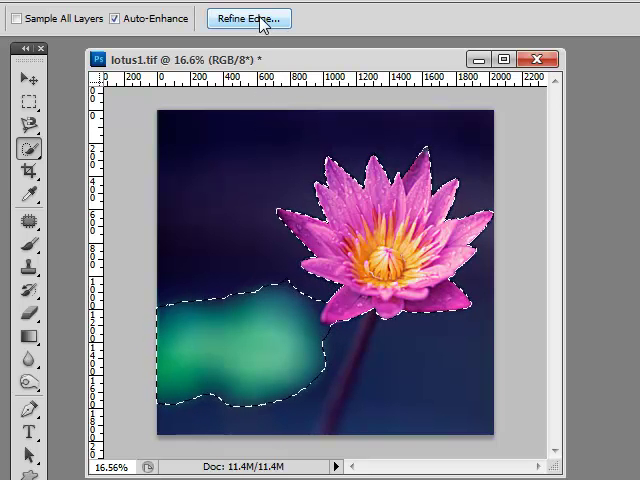
In Refine Edge, try feather values up to 8.5 px, settle on 4.4 px and apply it.
{"action": "left_click", "coordinate": [248, 18]}
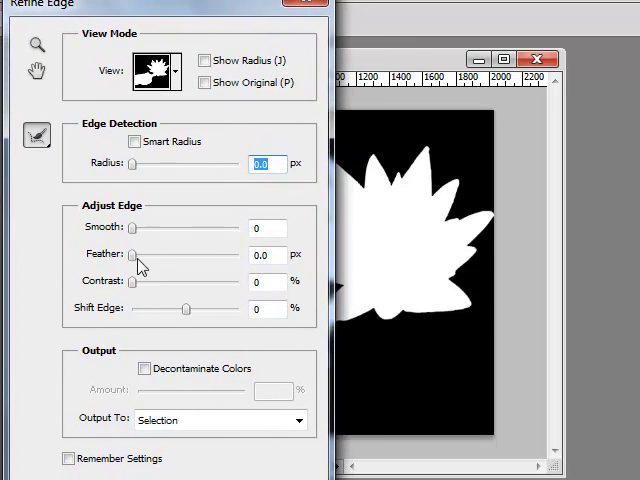
{"action": "left_click_drag", "start_coordinate": [130, 254], "coordinate": [148, 254]}
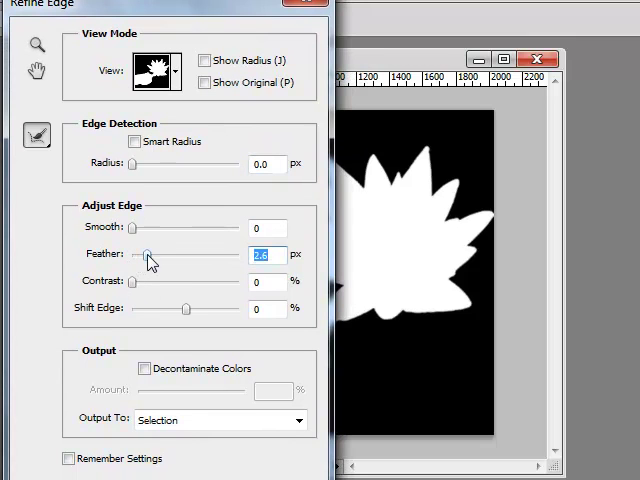
{"action": "left_click_drag", "start_coordinate": [150, 254], "coordinate": [163, 254]}
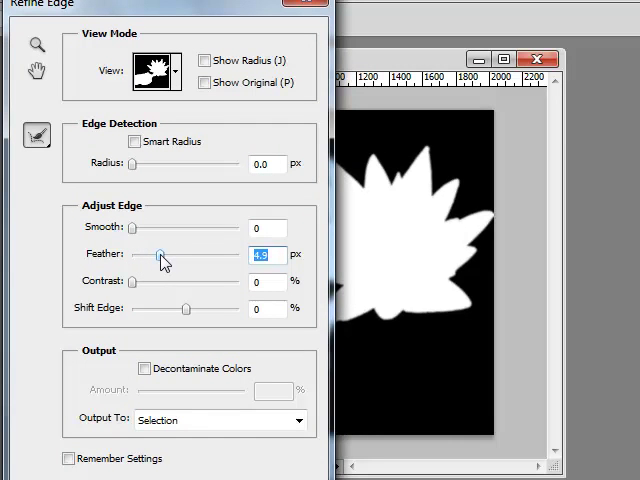
{"action": "left_click_drag", "start_coordinate": [158, 254], "coordinate": [170, 254]}
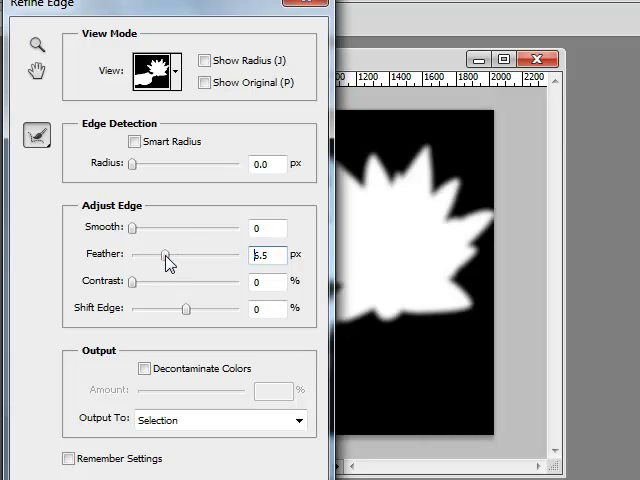
{"action": "left_click_drag", "start_coordinate": [165, 254], "coordinate": [175, 254]}
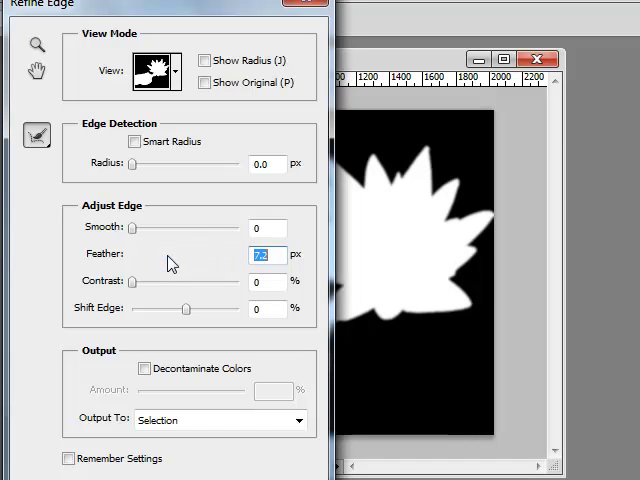
{"action": "left_click_drag", "start_coordinate": [160, 258], "coordinate": [172, 258]}
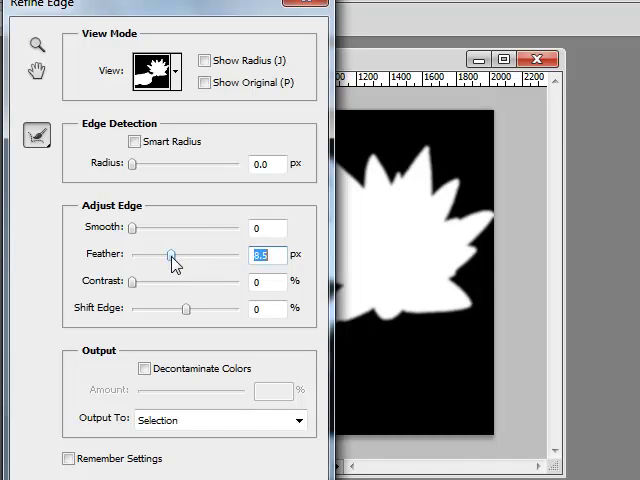
{"action": "left_click_drag", "start_coordinate": [172, 255], "coordinate": [130, 255]}
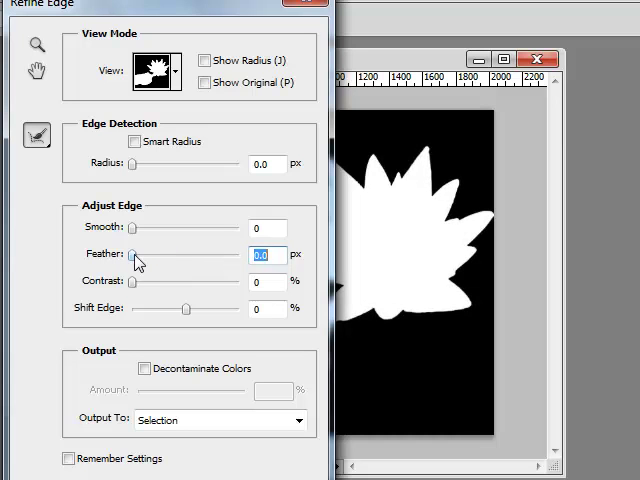
{"action": "left_click_drag", "start_coordinate": [131, 254], "coordinate": [158, 254]}
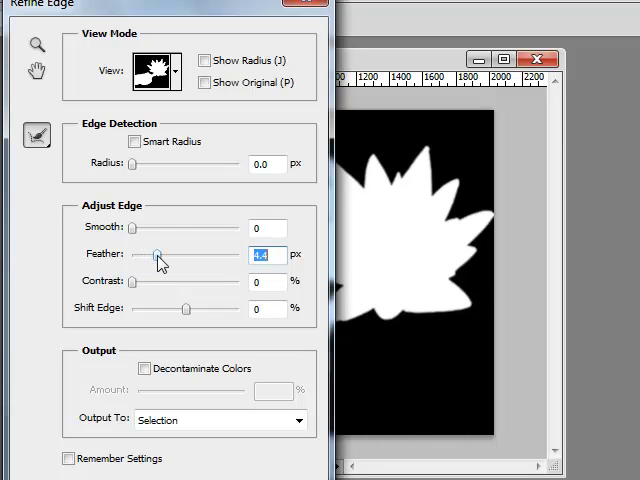
{"action": "mouse_move", "coordinate": [160, 258]}
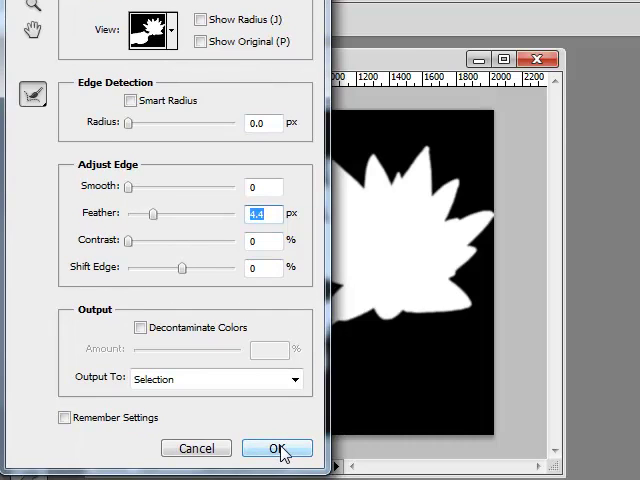
{"action": "left_click", "coordinate": [278, 448]}
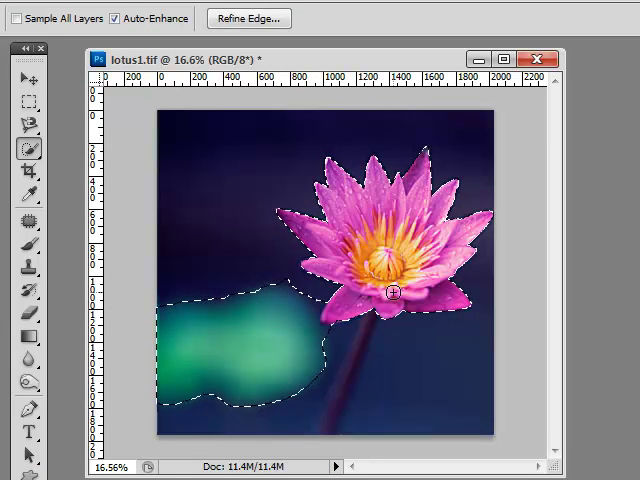